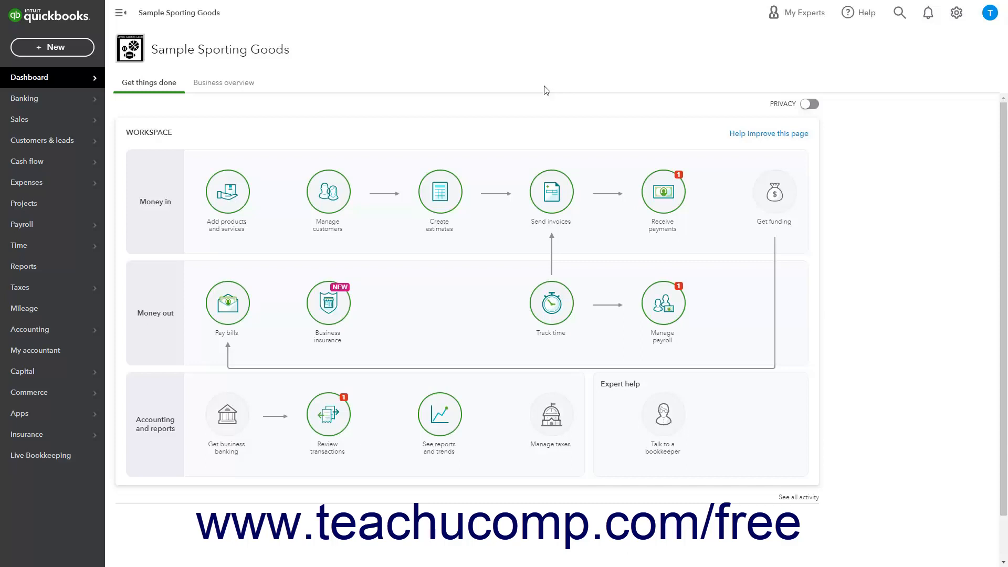
mouse_move(955, 12)
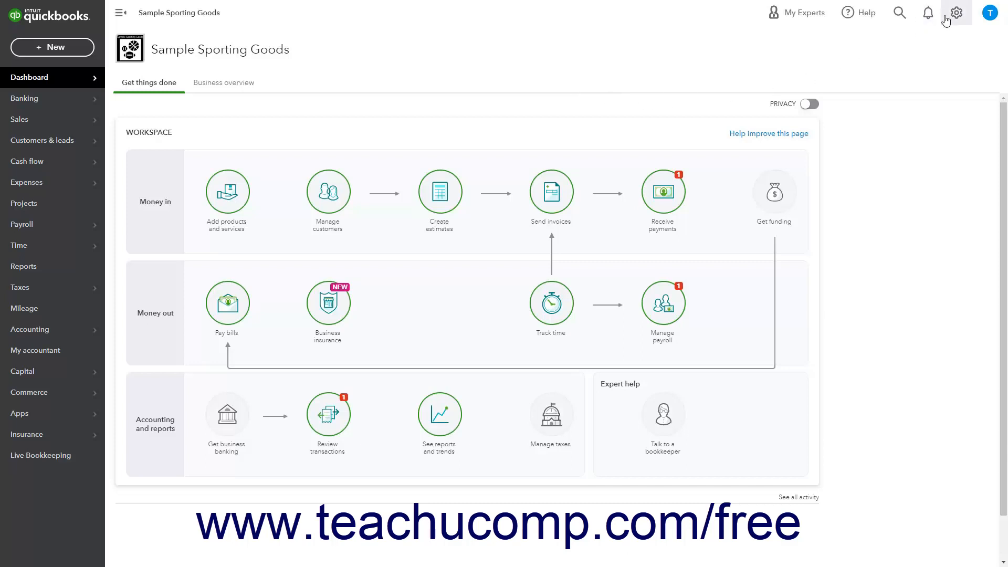
Step: Open the Products and Services list for Sample Sporting Goods from the gear menu
click(956, 13)
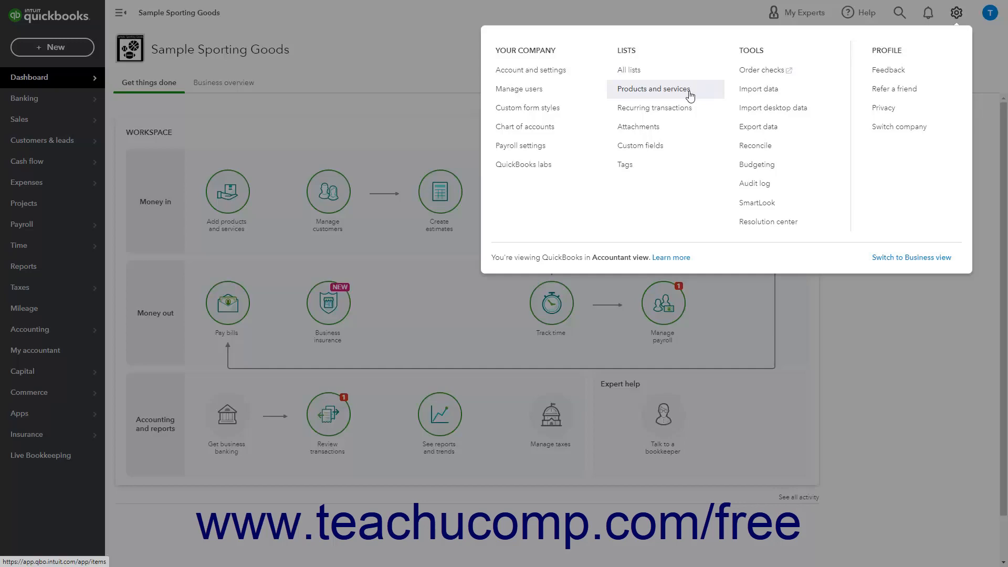
click(652, 88)
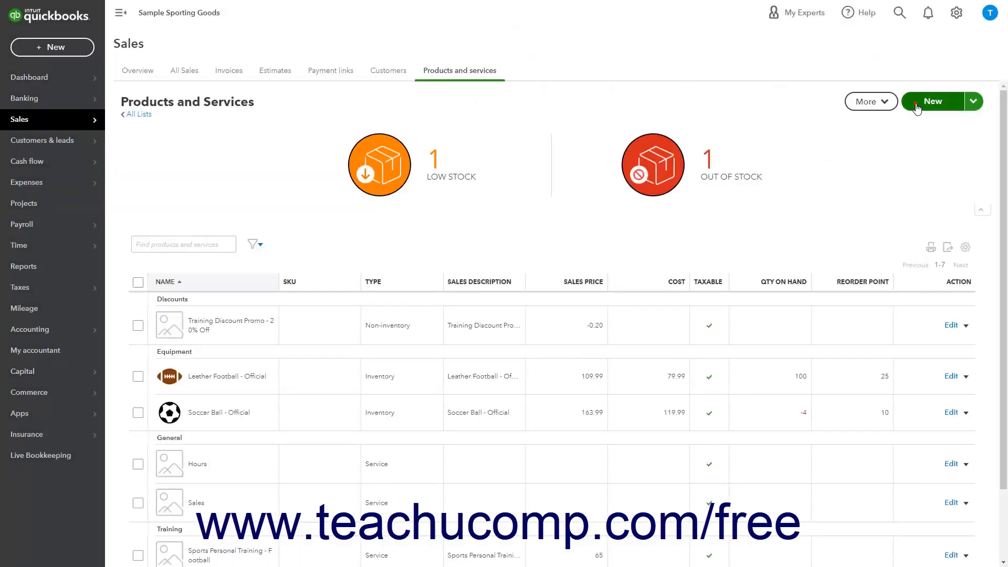
Step: Create a new non-inventory item named 'Cash payment' with matching sales description
click(933, 101)
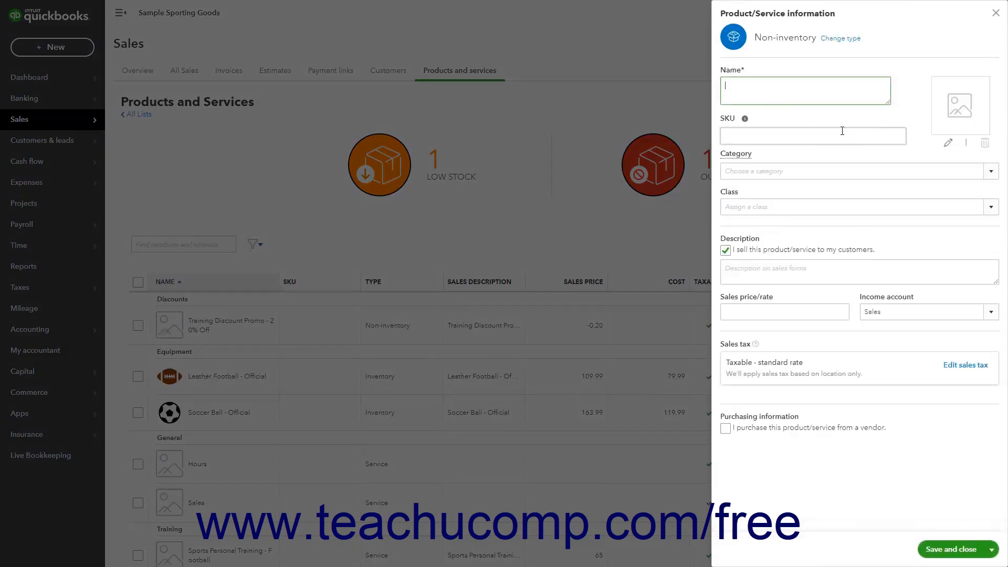
click(806, 90)
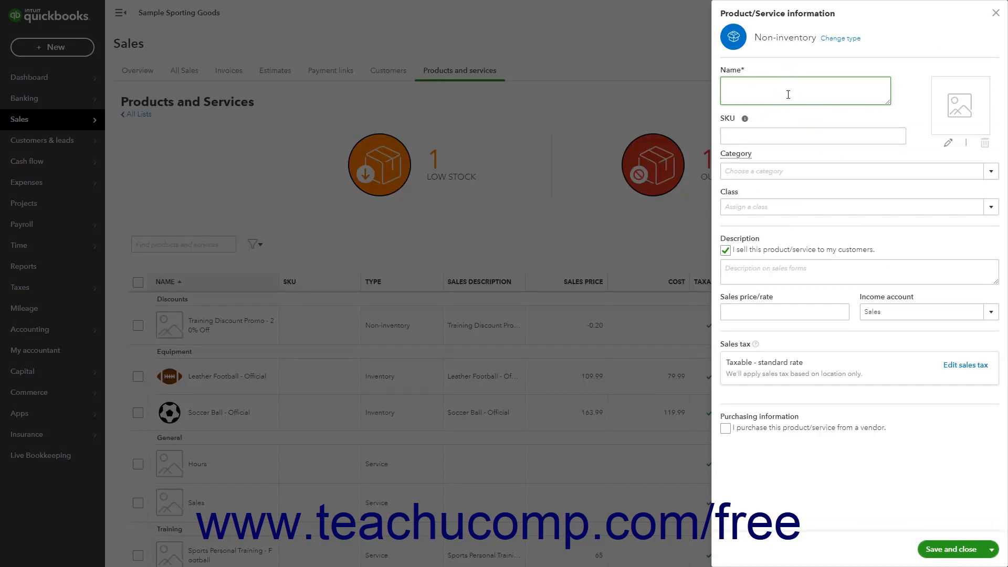
text(Cash payment)
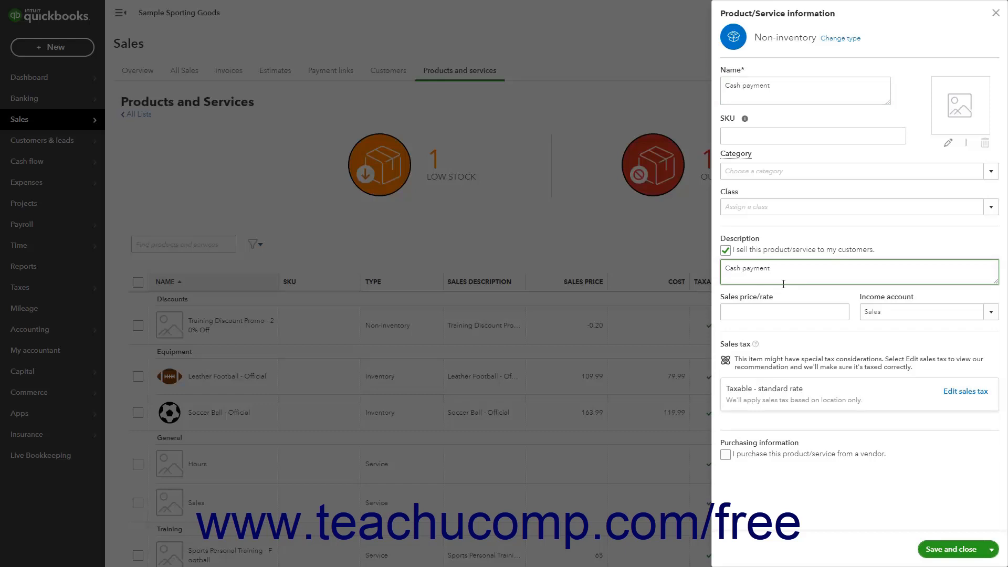
mouse_move(811, 289)
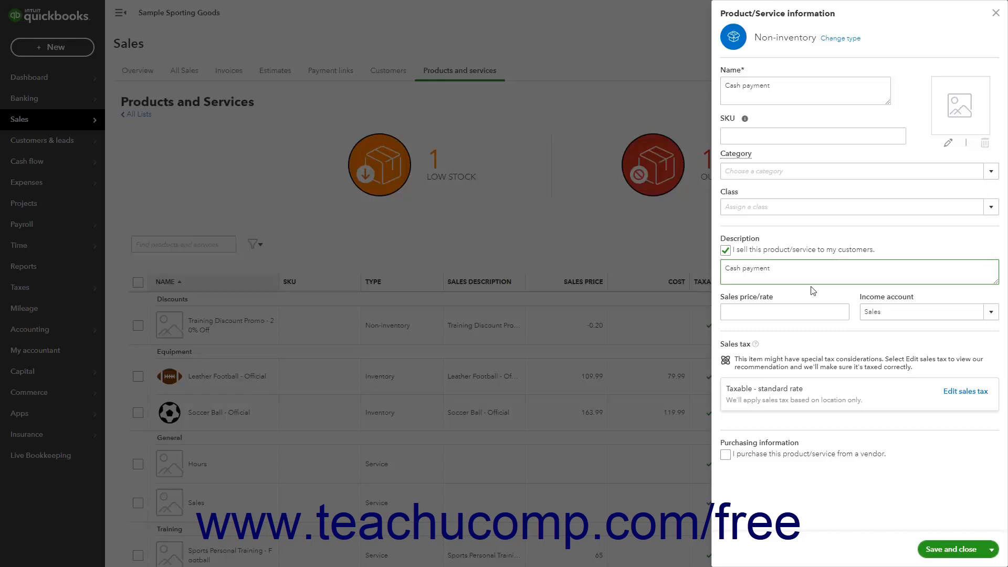
Step: Set the Cash payment item's income account to Undeposited Funds
click(989, 310)
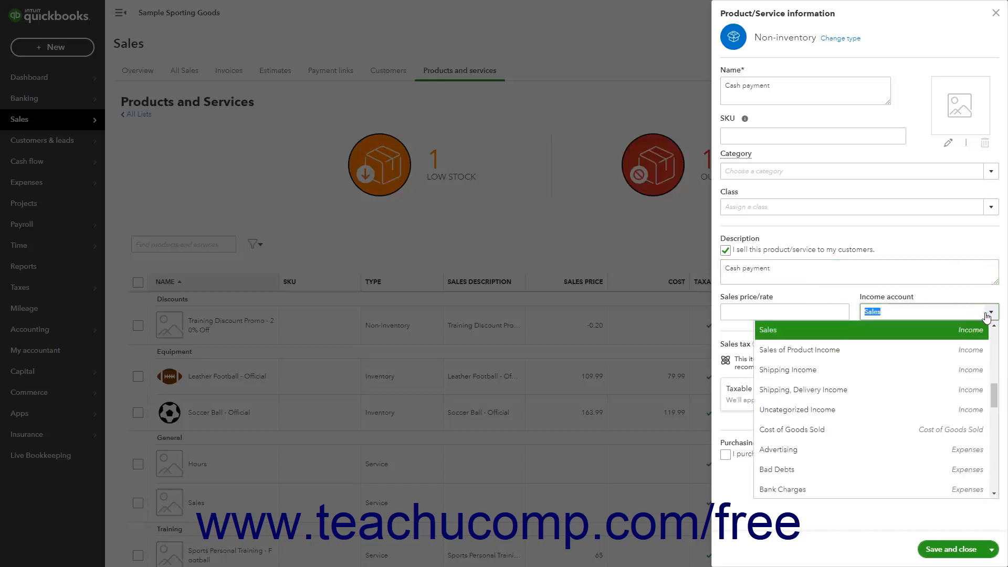
scroll(down, 3)
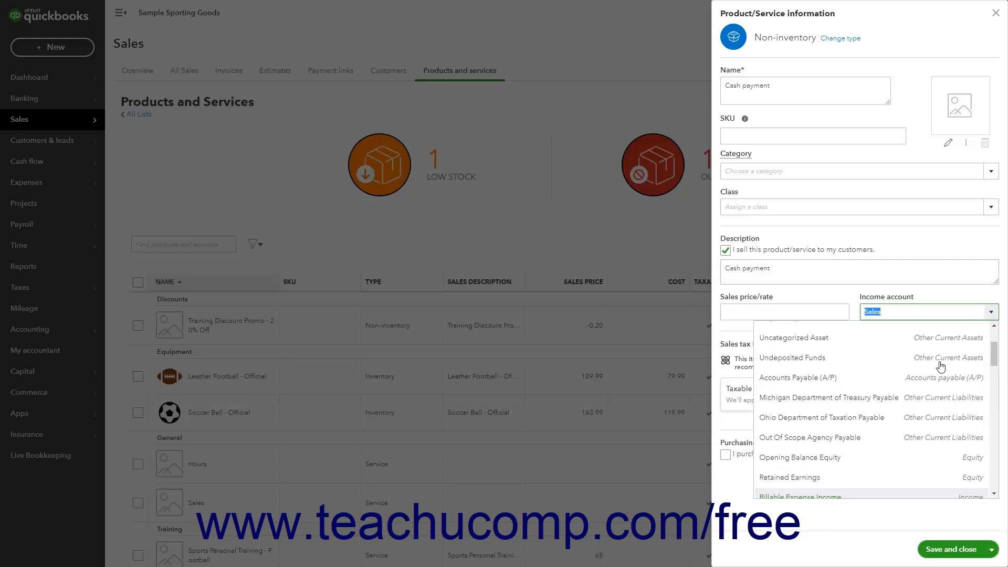
scroll(up, 3)
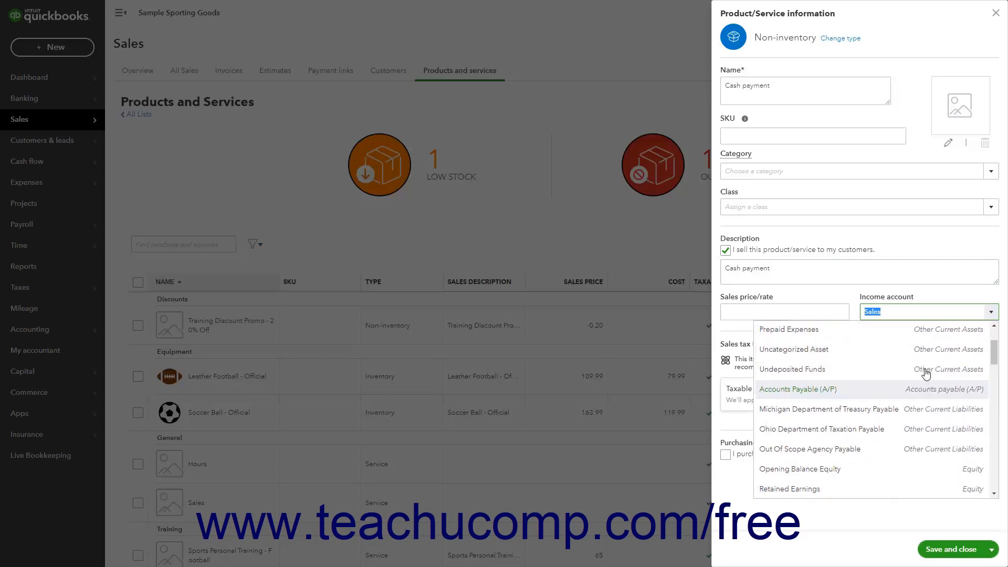
scroll(up, 3)
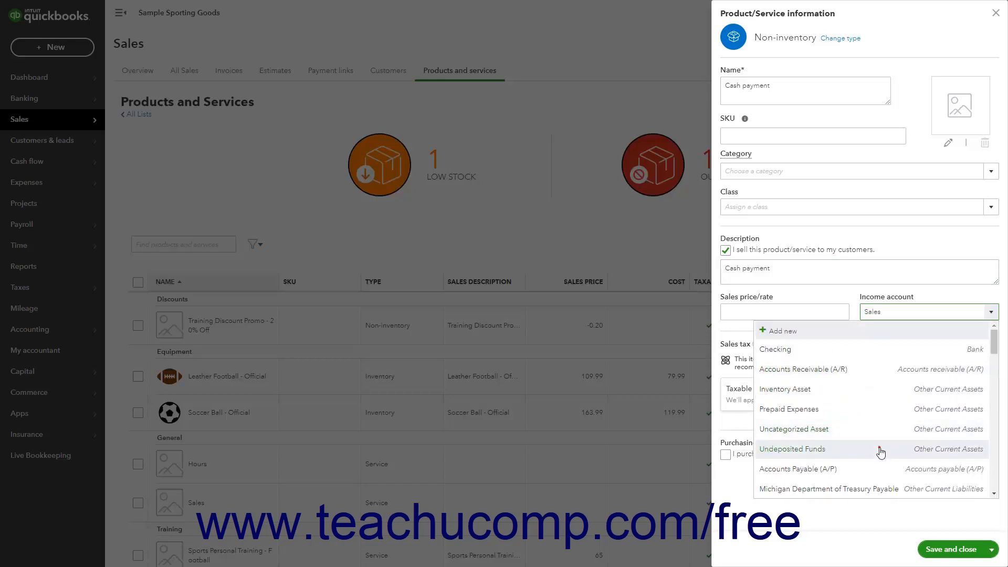
click(792, 448)
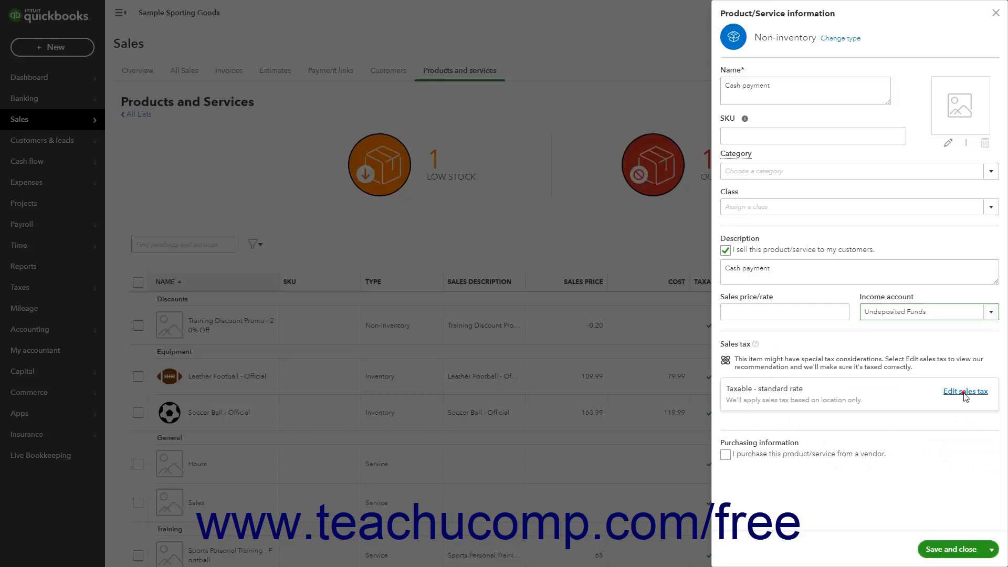
Step: Mark the Cash payment item Nontaxable and save it to the list
click(964, 391)
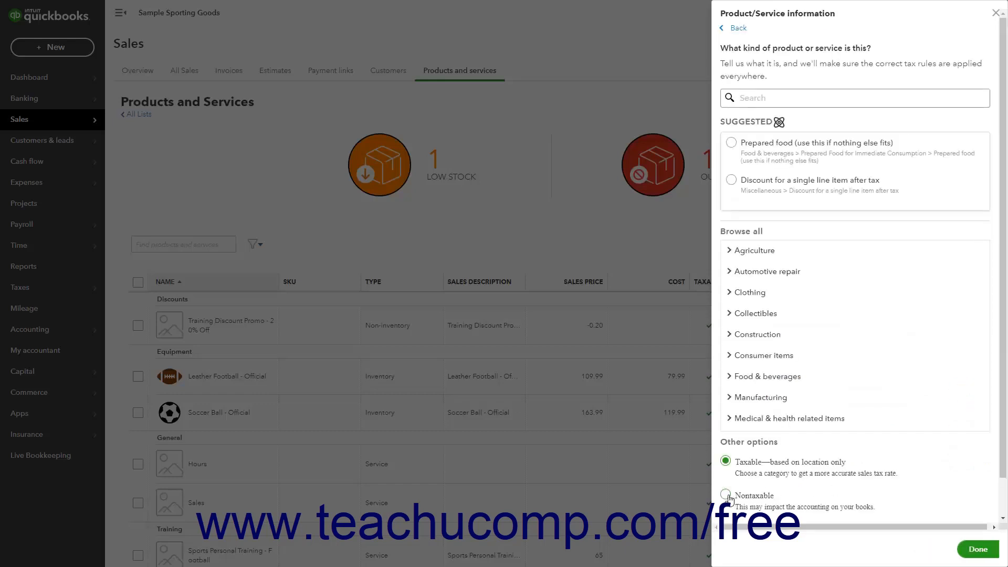
click(725, 494)
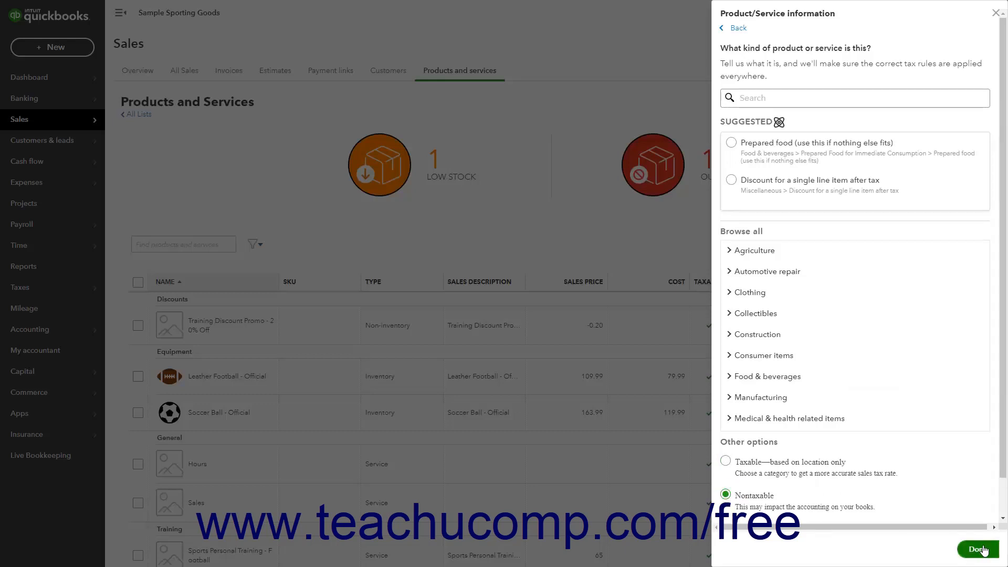
click(977, 550)
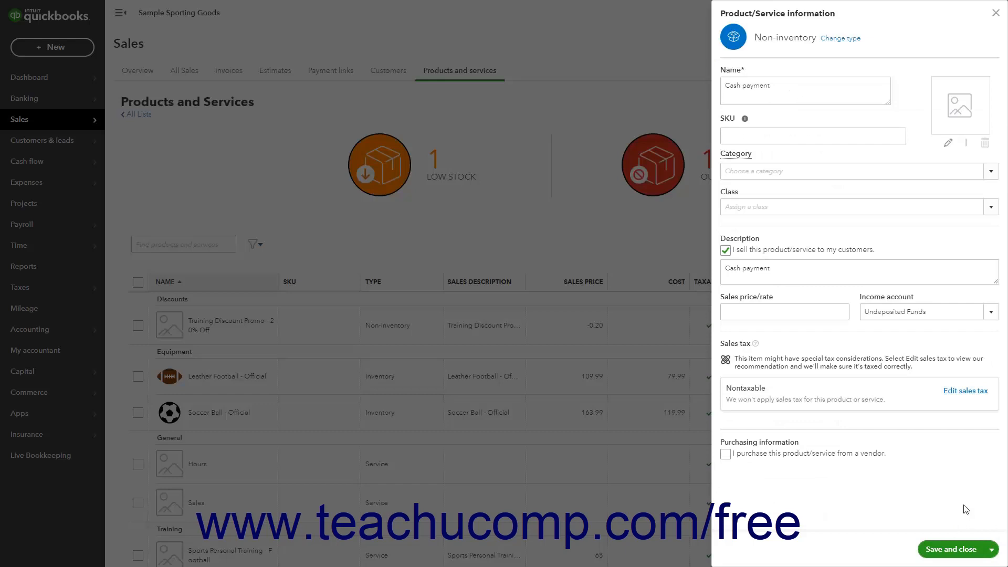
mouse_move(958, 526)
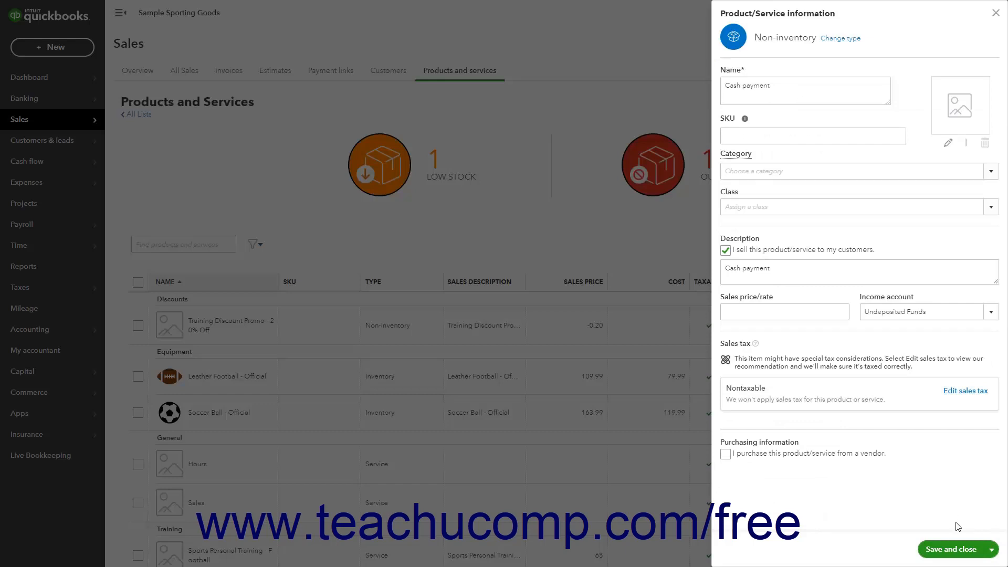
click(956, 549)
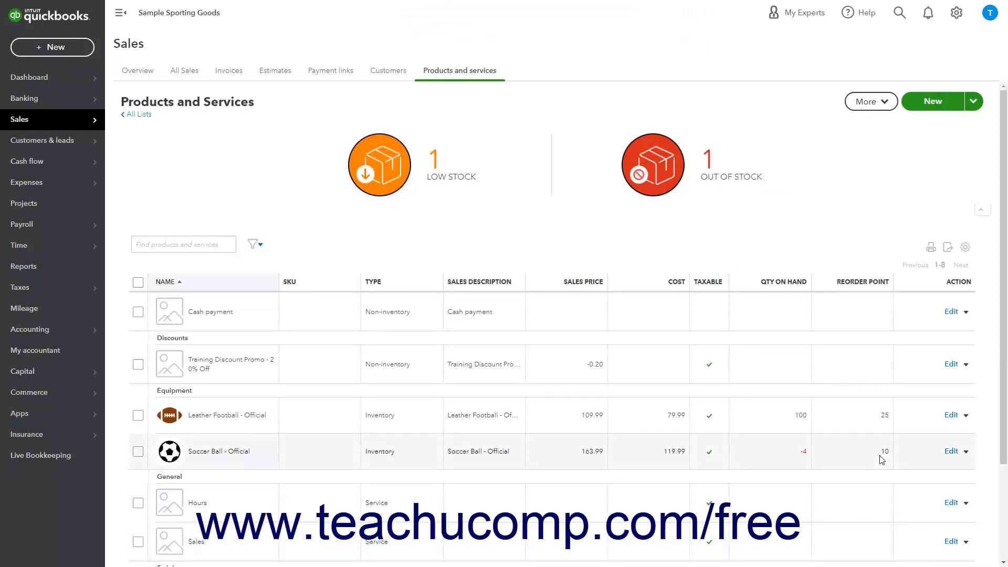
mouse_move(881, 453)
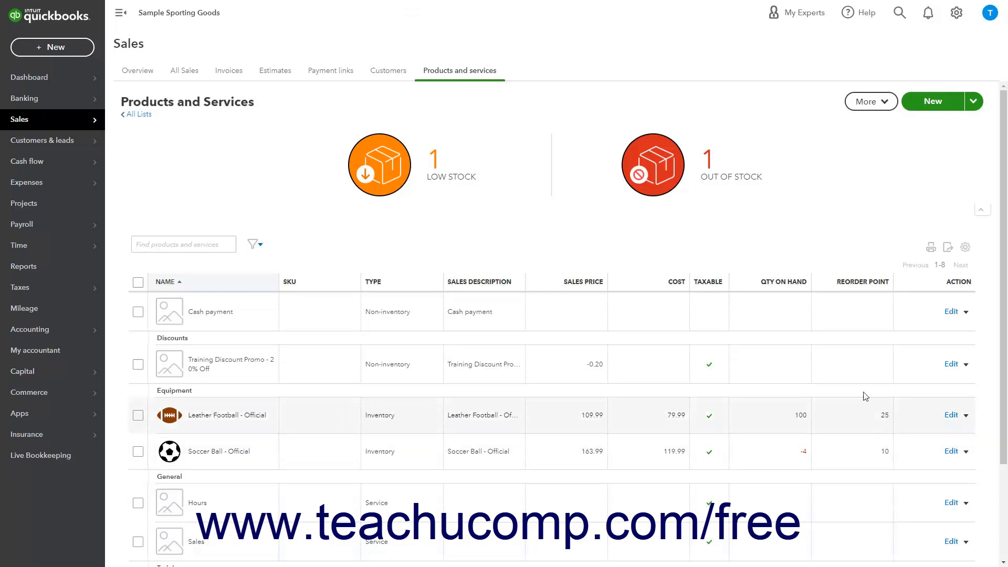
click(52, 47)
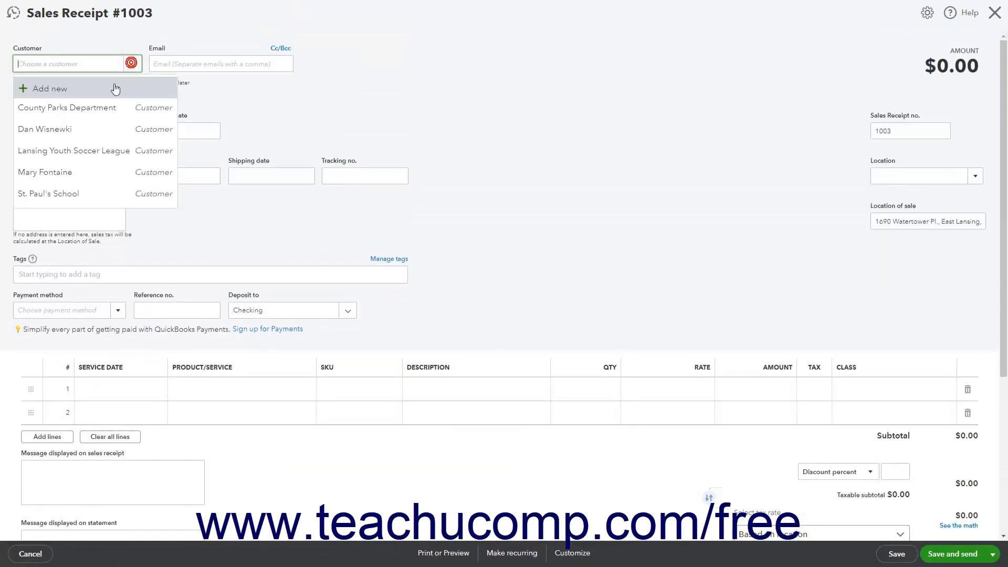
click(45, 129)
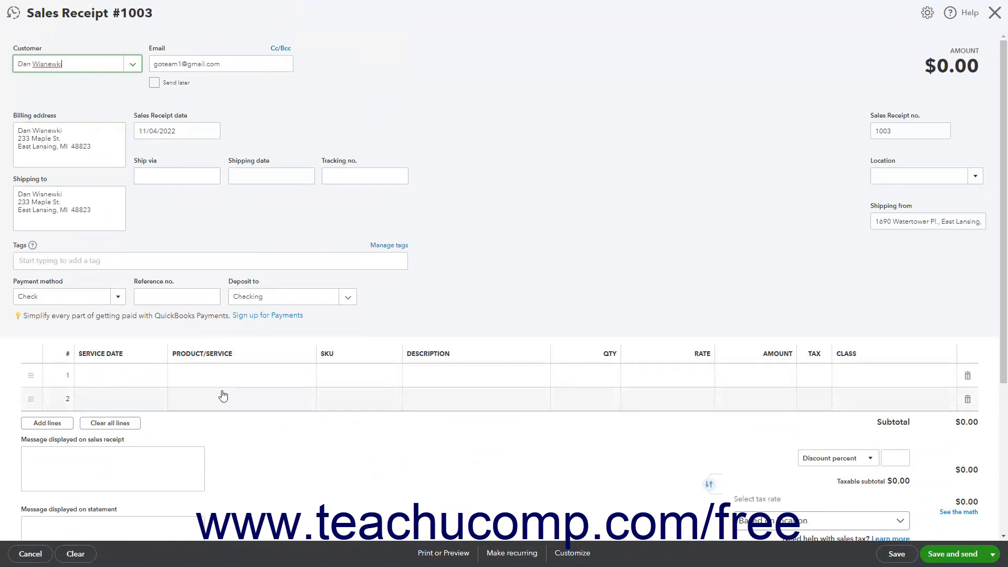
click(224, 376)
text(2)
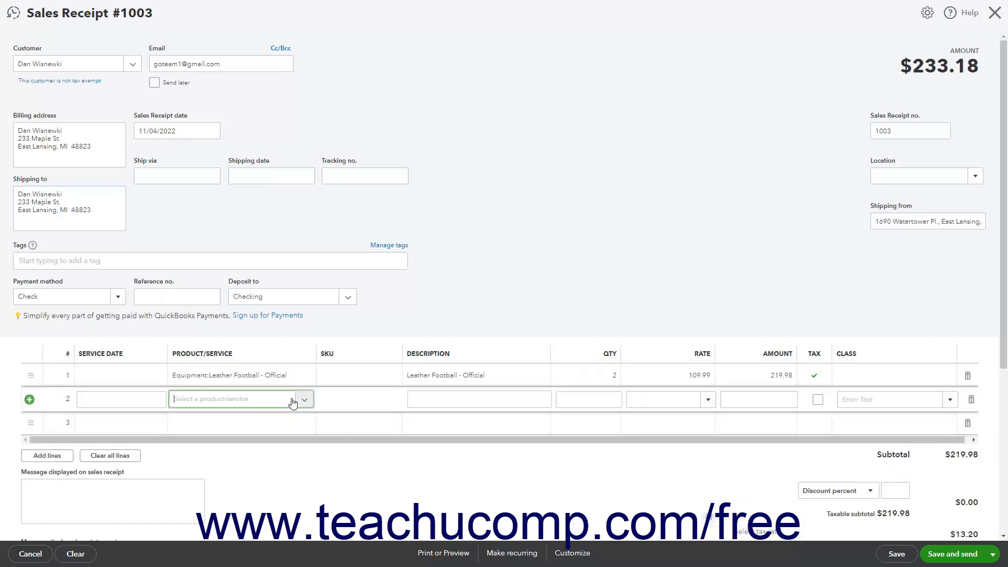
click(233, 399)
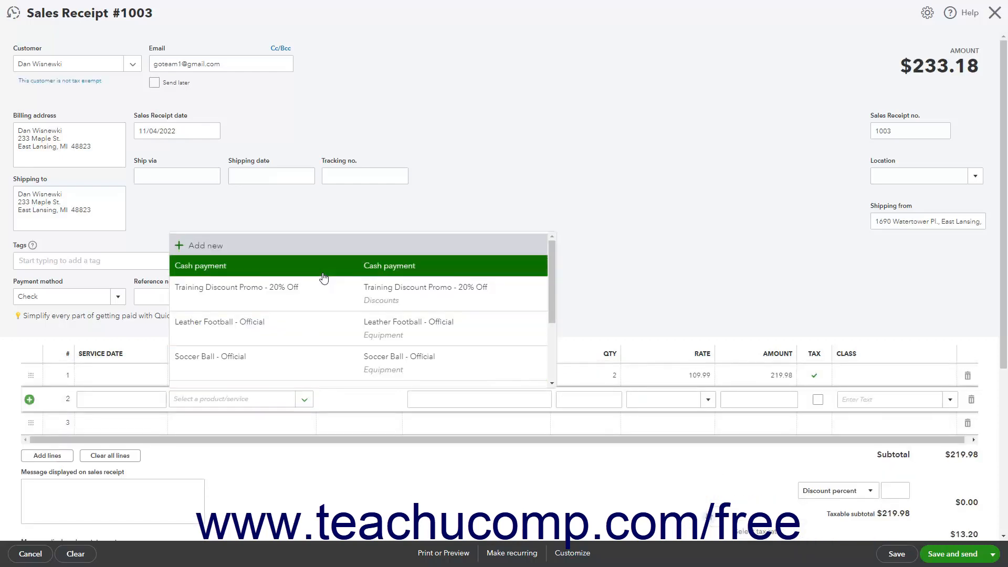
Step: Add a Cash payment line at rate -100, lowering the receipt total to $133.18
click(201, 266)
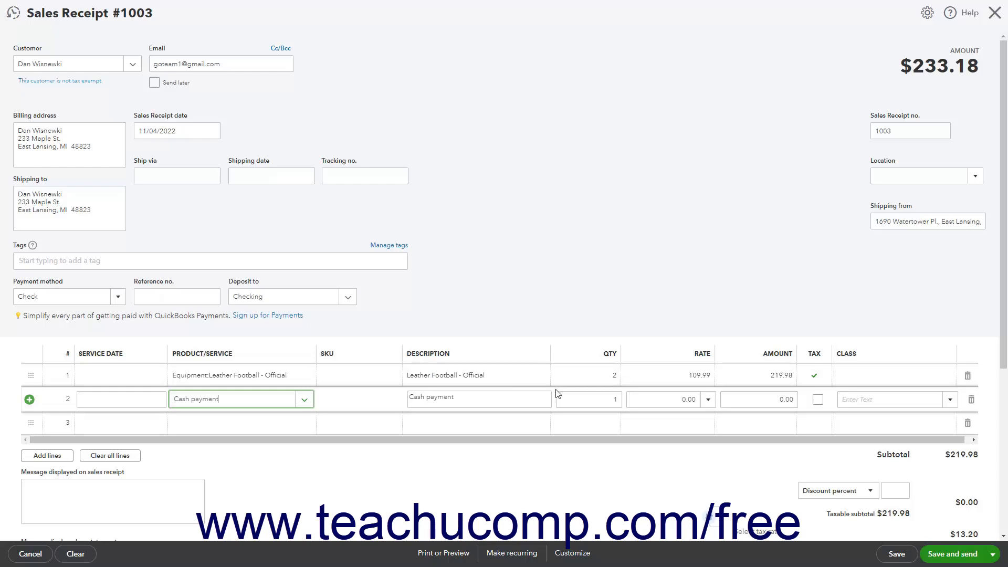
click(585, 399)
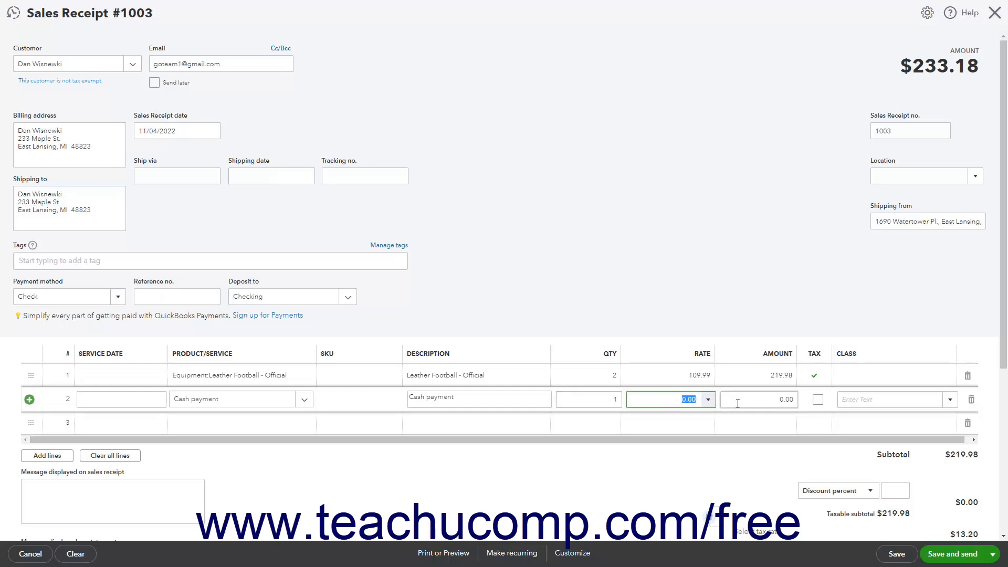
text(-100)
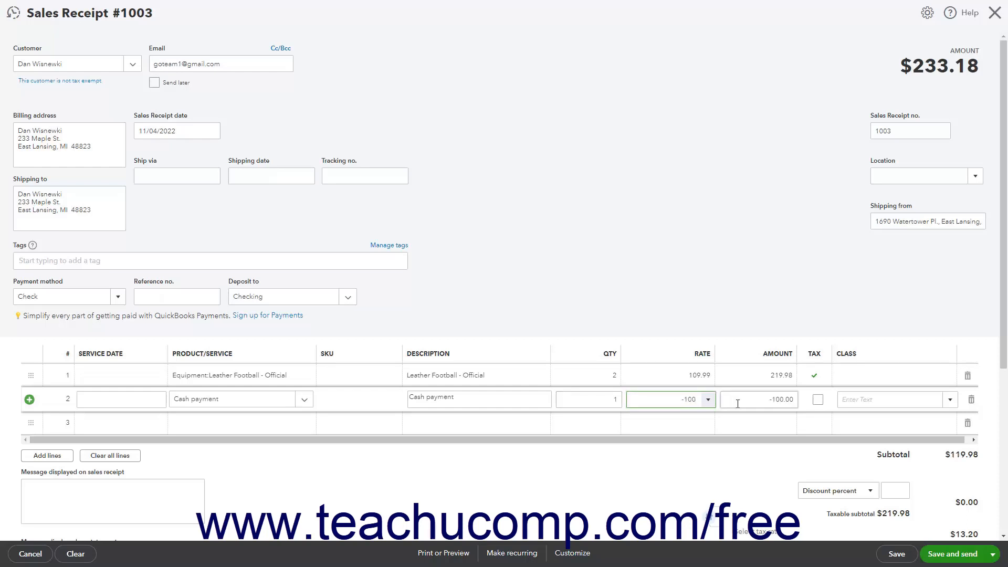
click(526, 375)
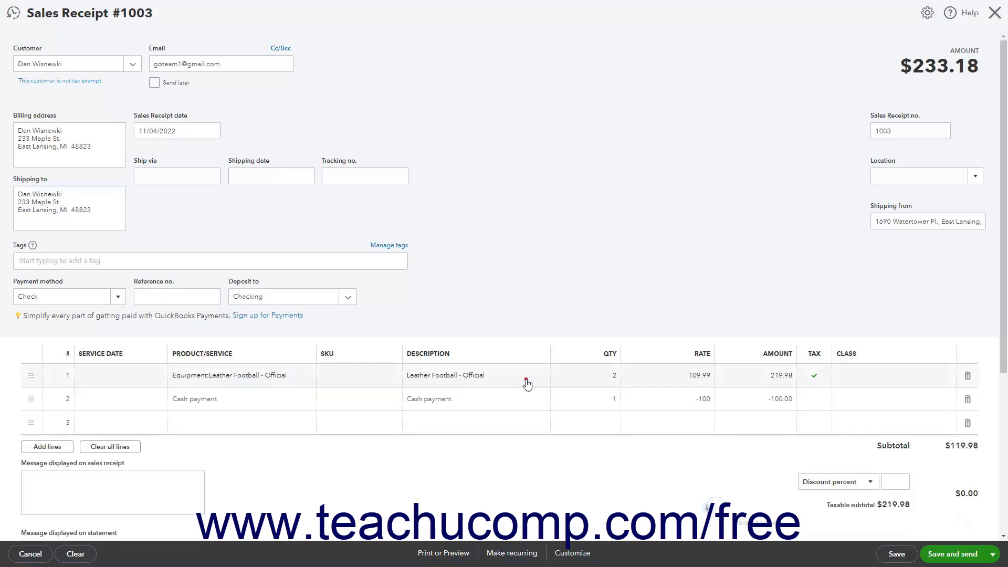
click(476, 375)
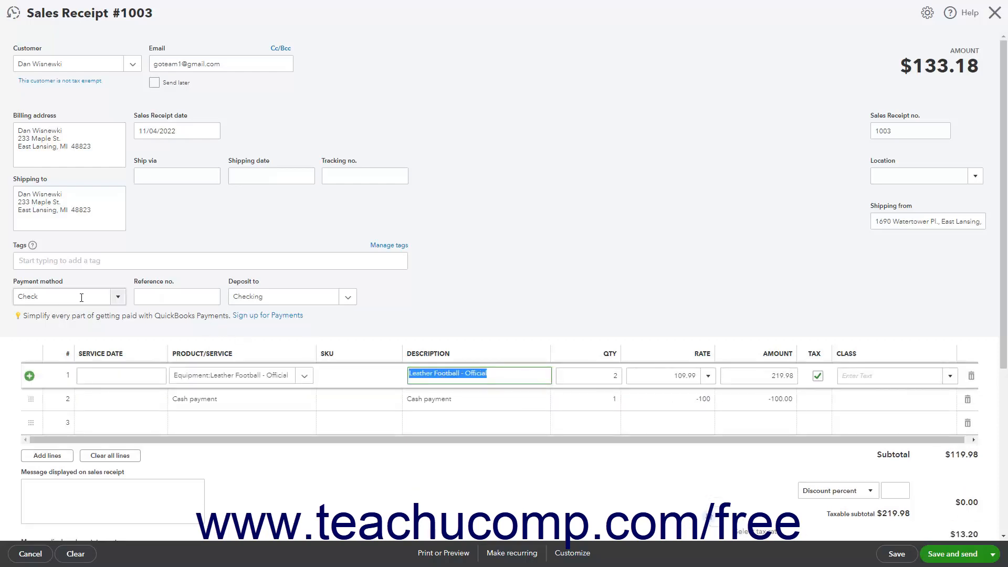
Step: Keep payment method Check, enter reference 5698, and deposit to Undeposited Funds
click(118, 297)
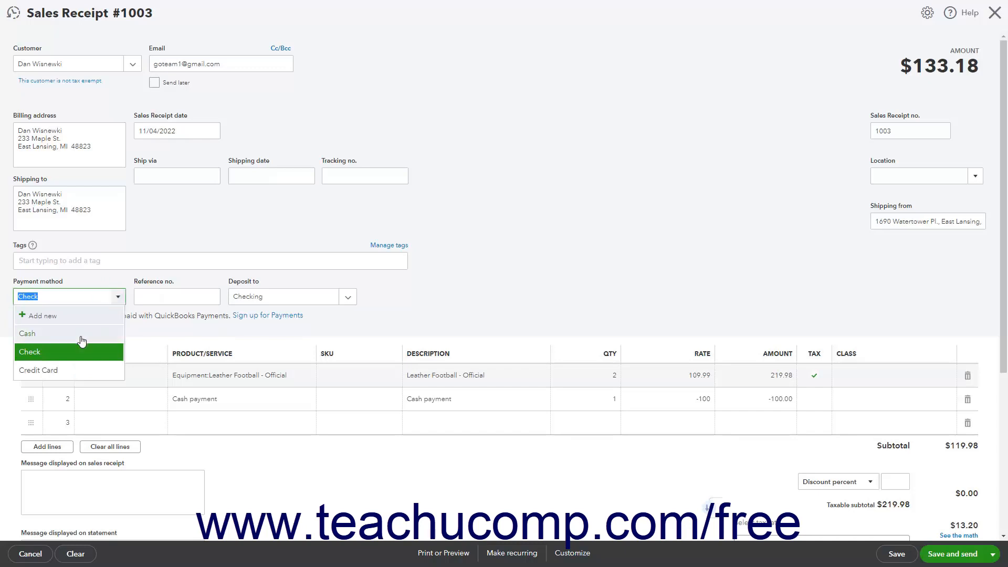
click(30, 351)
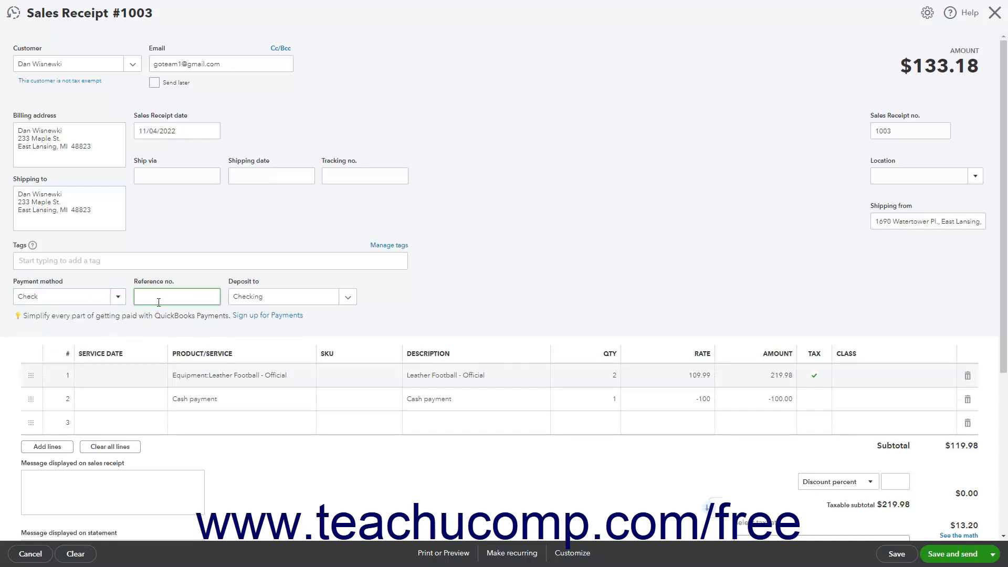
text(5698)
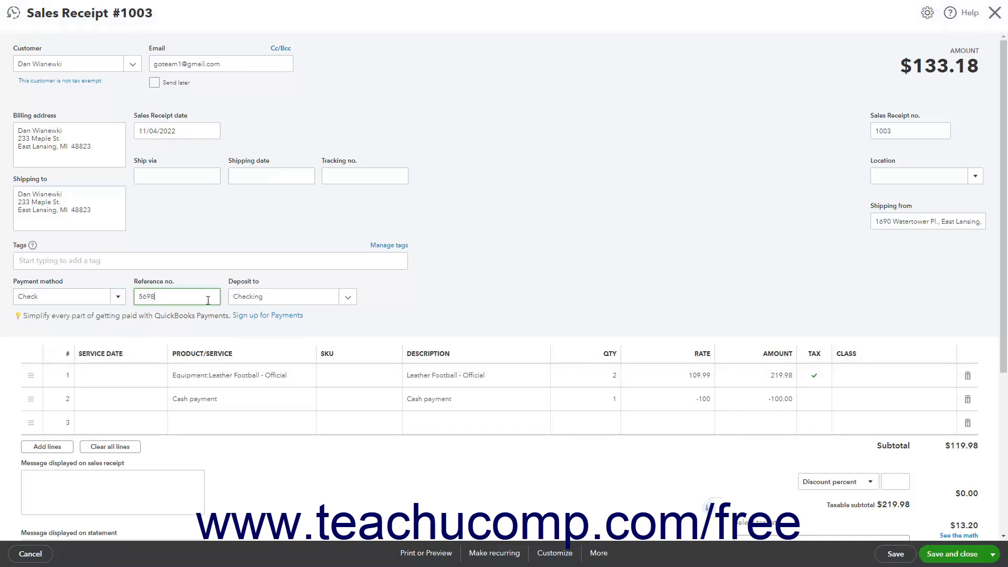
click(349, 296)
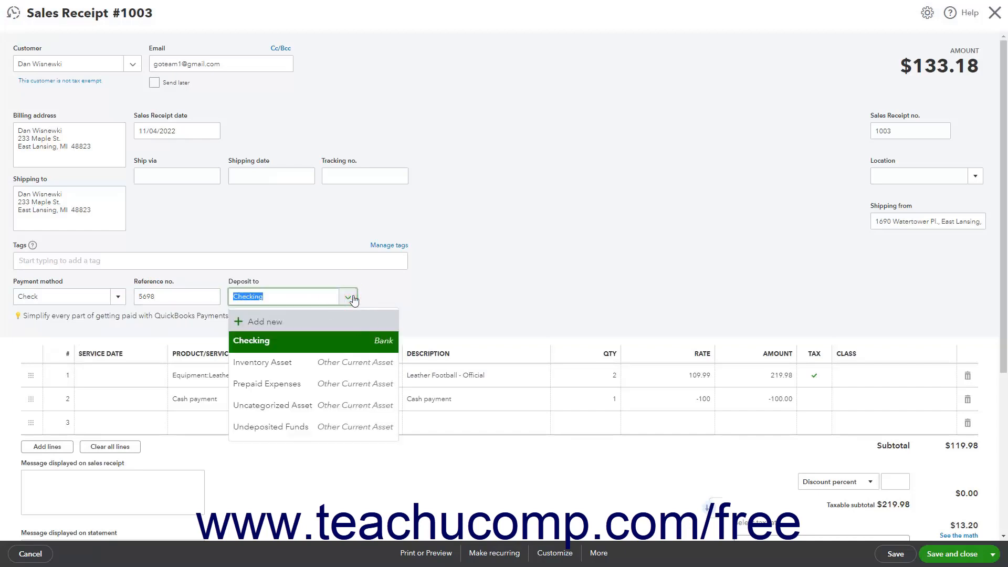
click(271, 426)
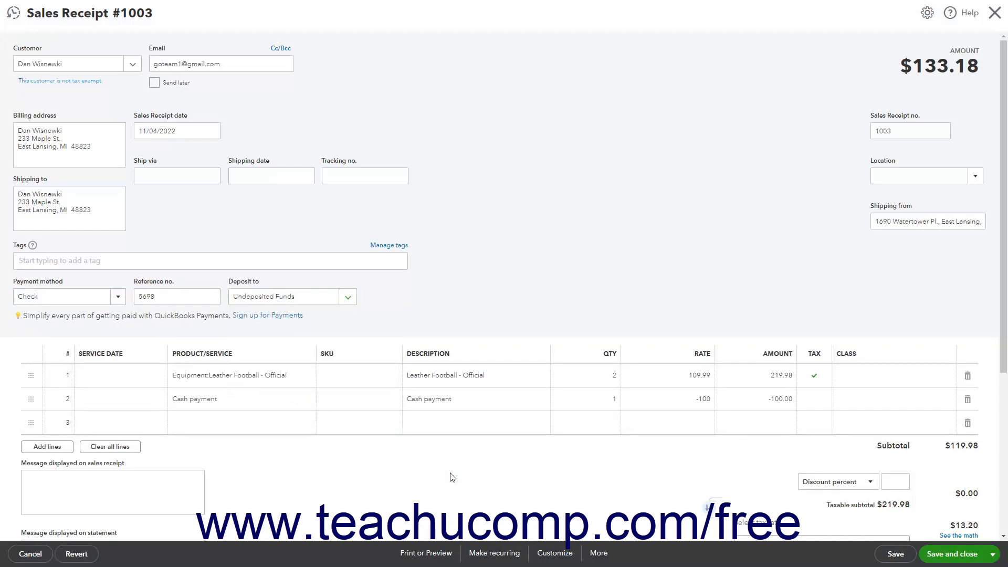
scroll(down, 3)
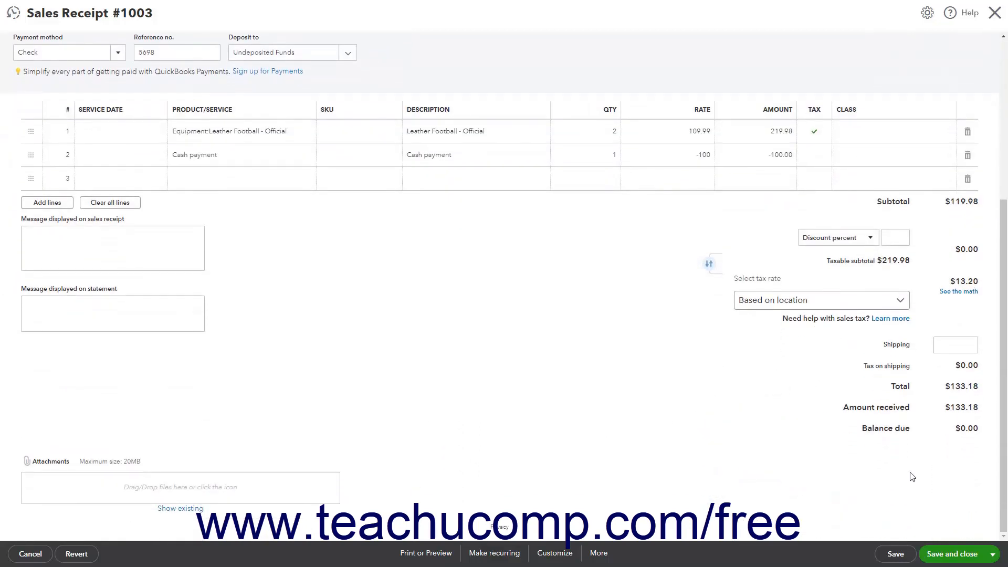
mouse_move(957, 553)
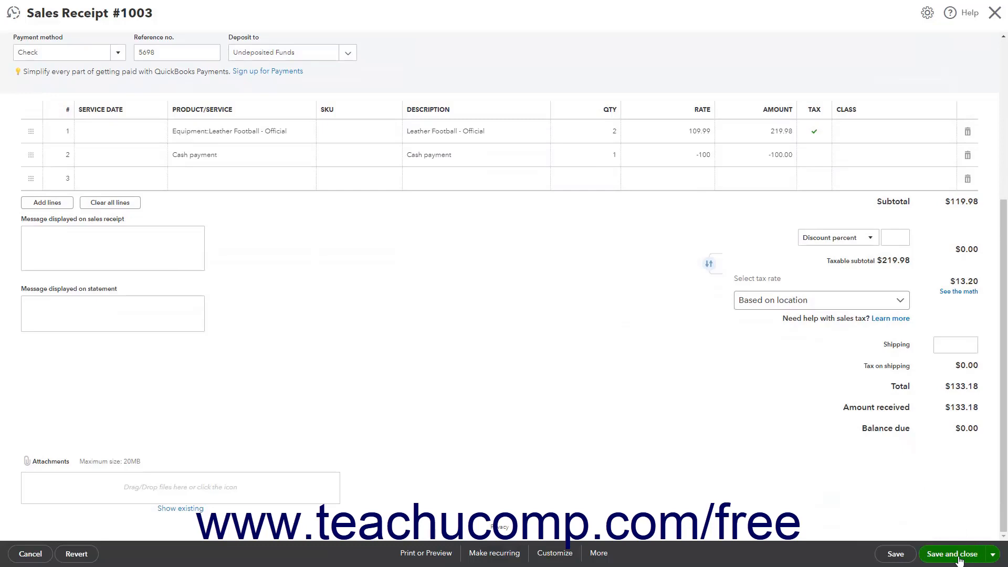
Step: Save Sales Receipt 1003 and view the Undeposited Funds register with its two entries
click(953, 553)
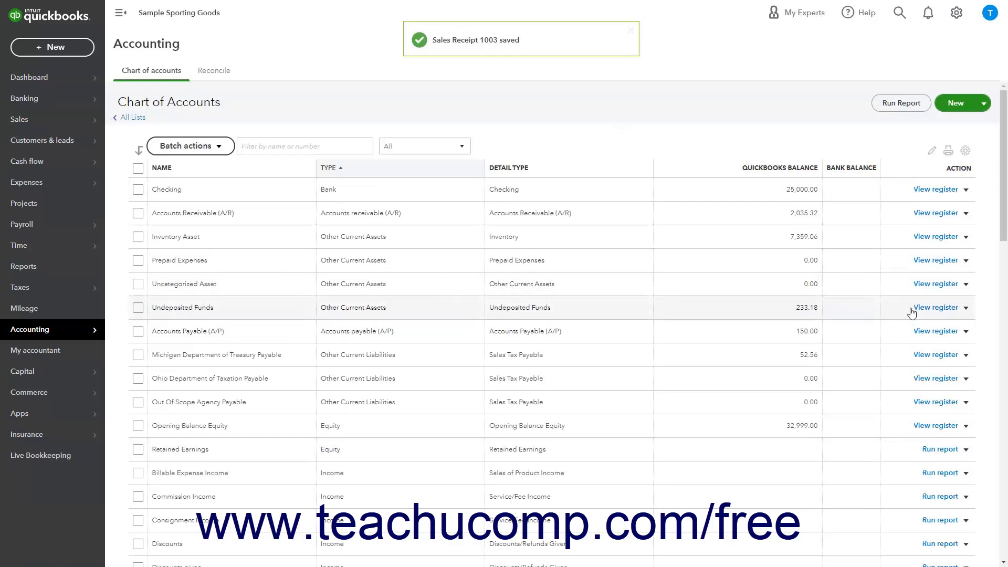
click(936, 308)
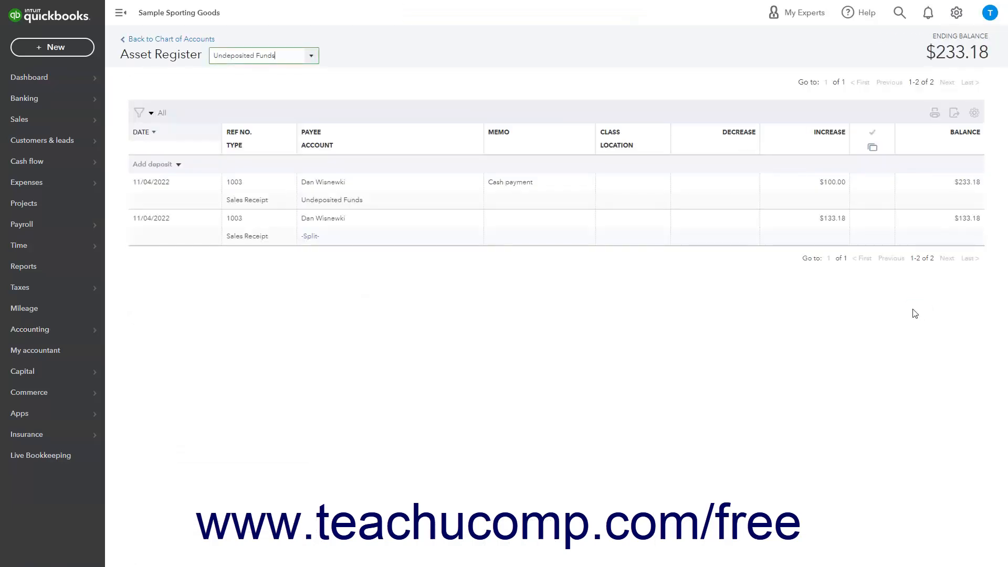
mouse_move(640, 196)
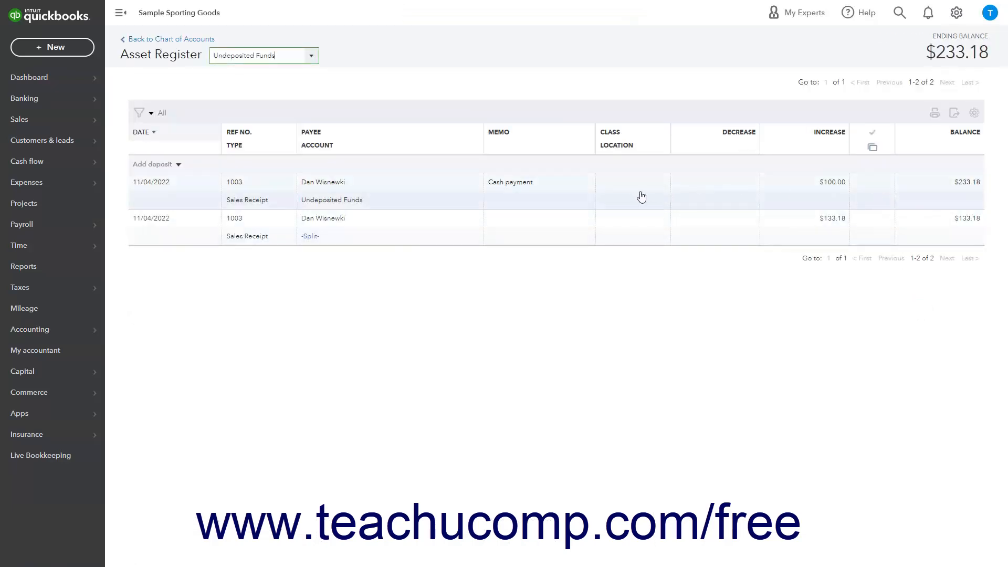